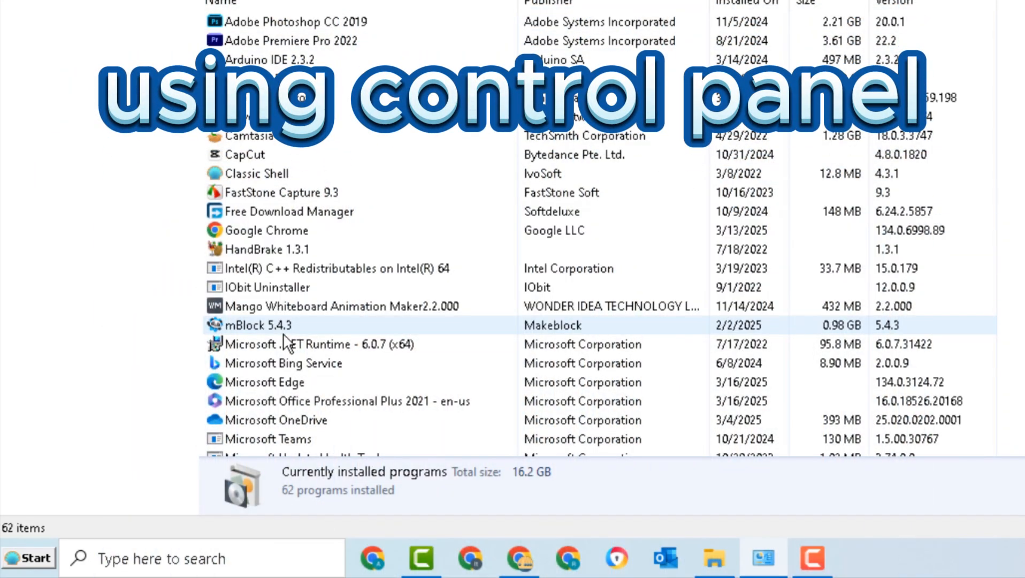
# - Launch Geek Uninstaller and scroll the program list down to Microsoft Edge (32-bit)
pyautogui.doubleClick(265, 381)
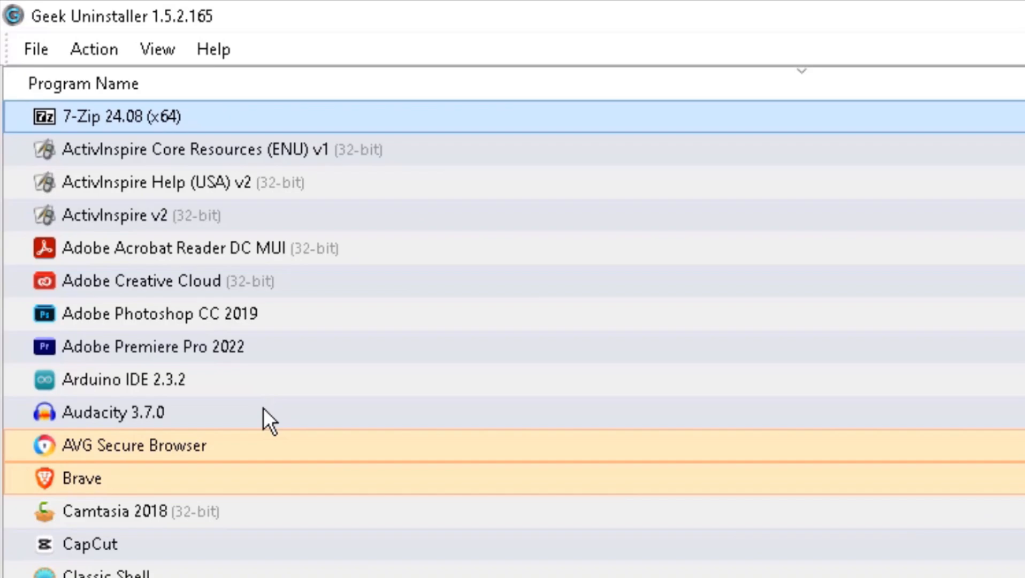
pyautogui.scroll(-3)
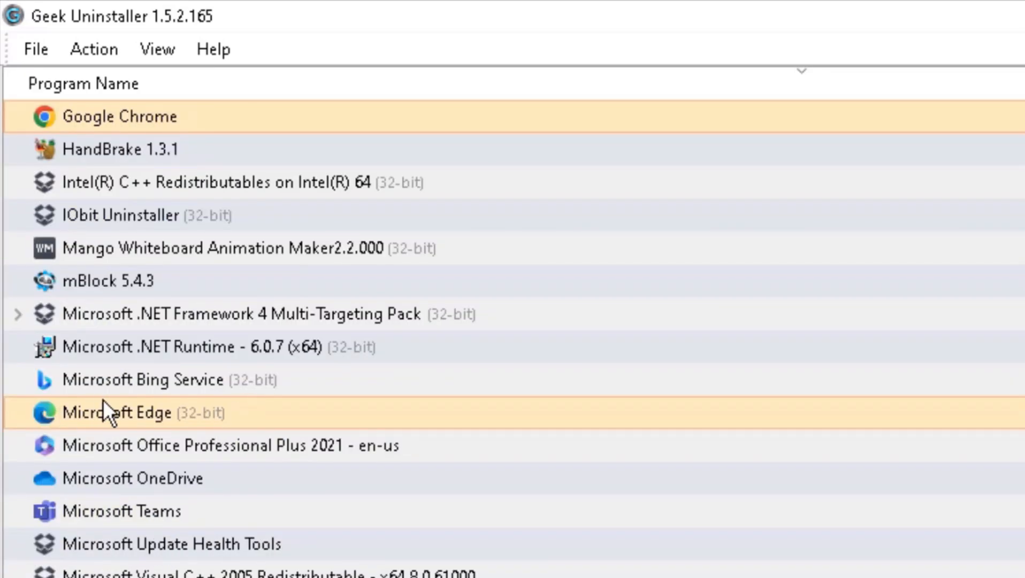
# - Run Force Removal on Microsoft Edge, finding 22,768 file items and 115 registry items
pyautogui.rightClick(118, 412)
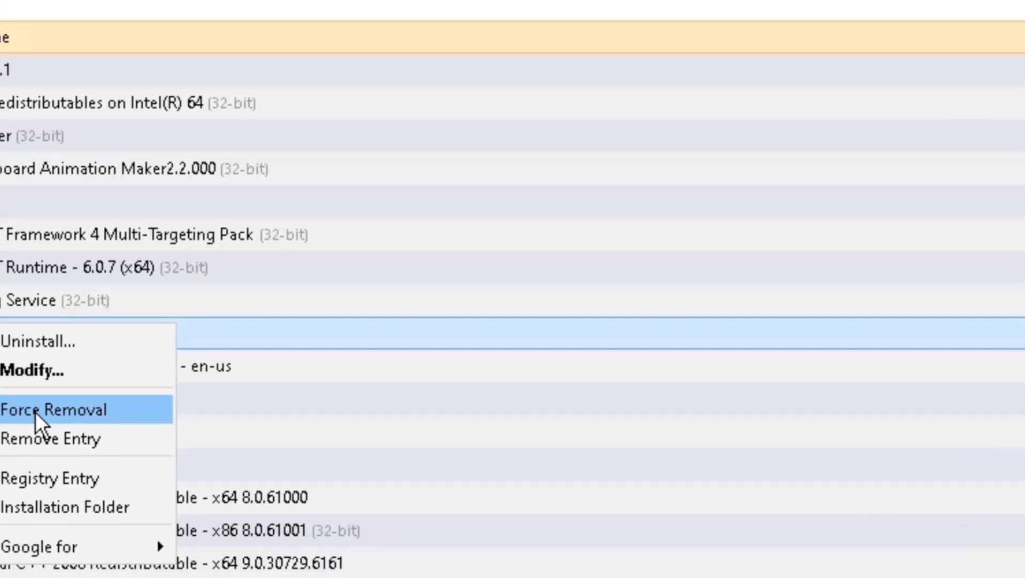
pyautogui.click(53, 410)
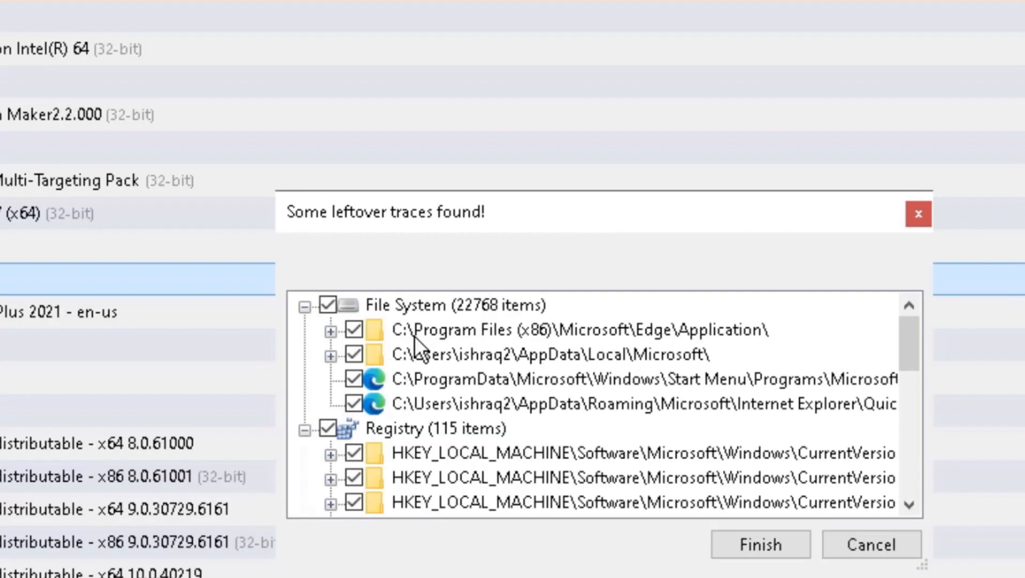
# - Delete all found Edge leftovers, then show the Geek Uninstaller Free ZIP/7Z download page
pyautogui.click(759, 544)
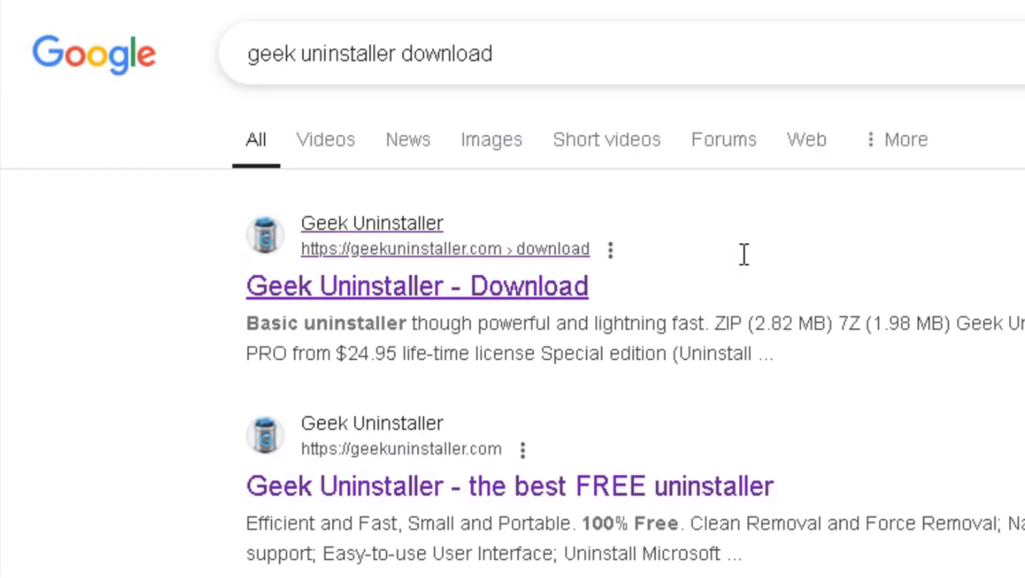
pyautogui.moveTo(333, 288)
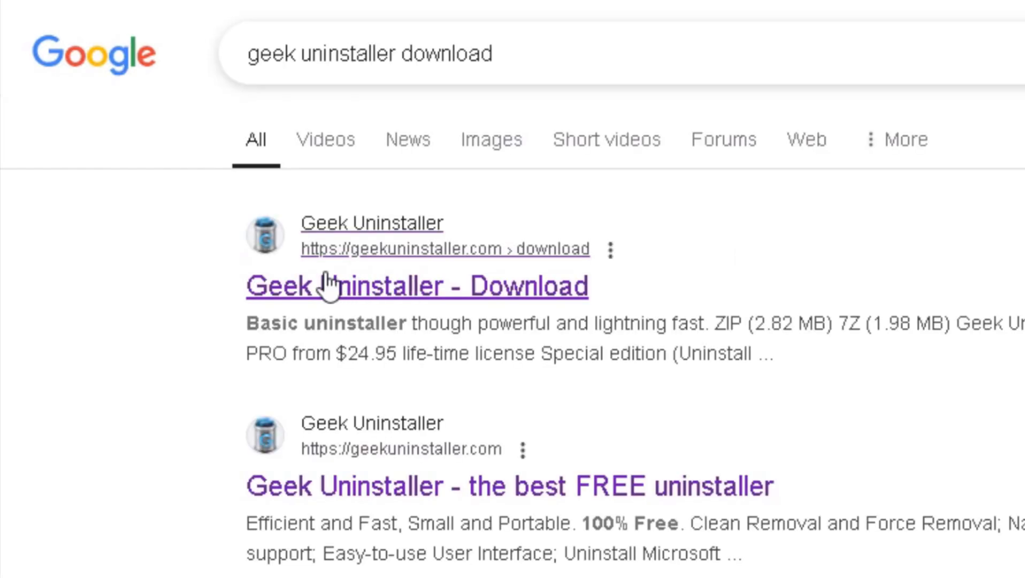
pyautogui.click(418, 286)
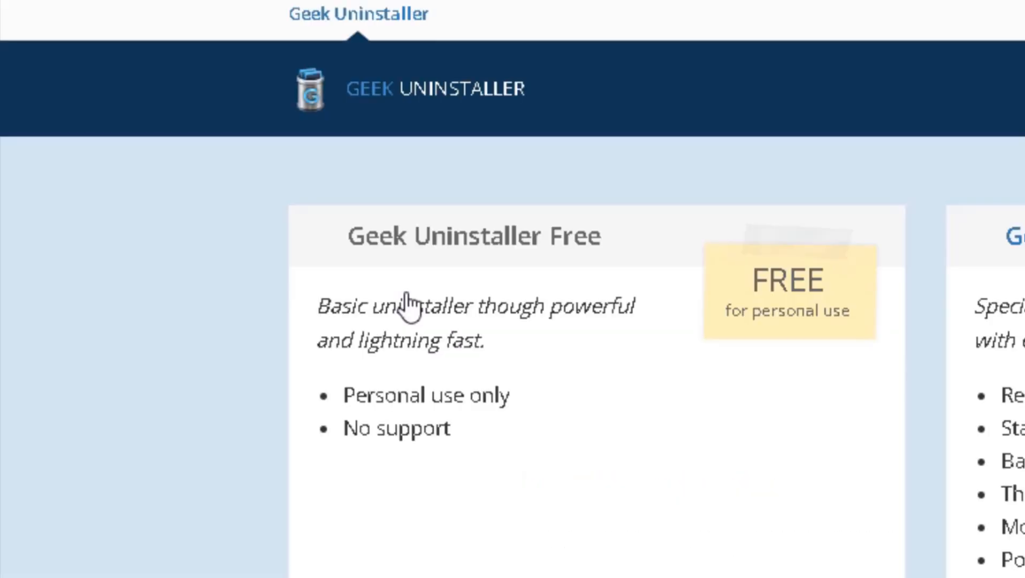
pyautogui.scroll(-3)
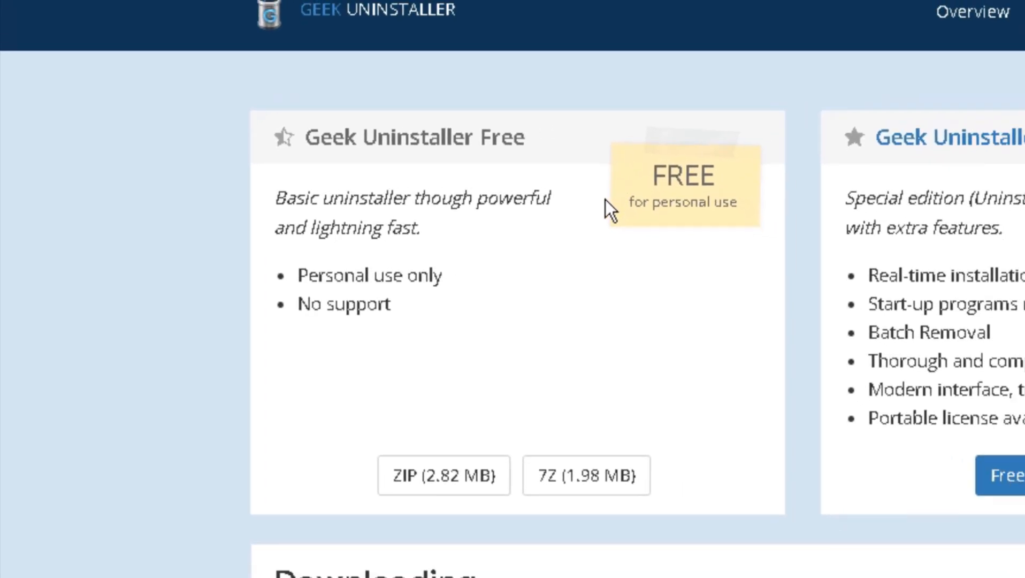